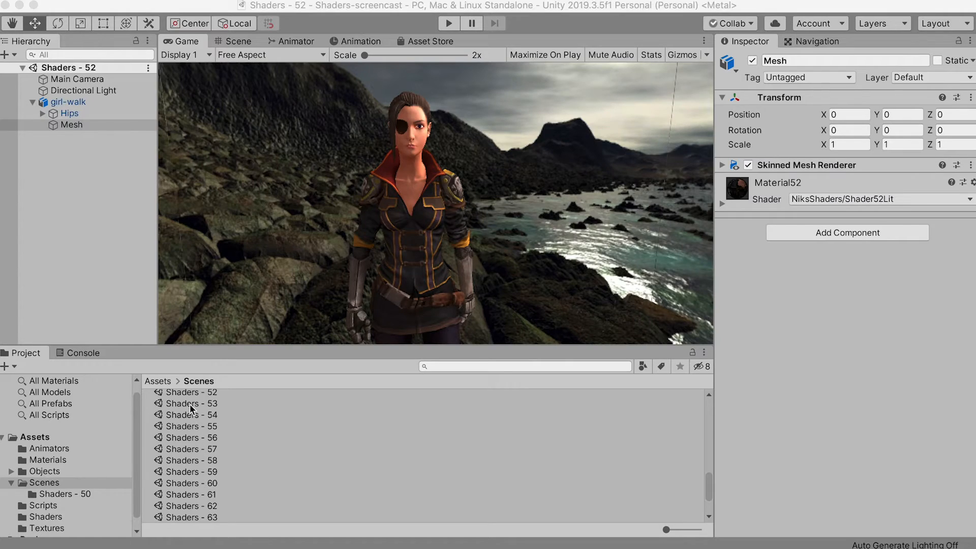
Open the Shaders - 53 scene and inspect girl-walk Mesh's Material53 rim color, power and width.
left_click(190, 405)
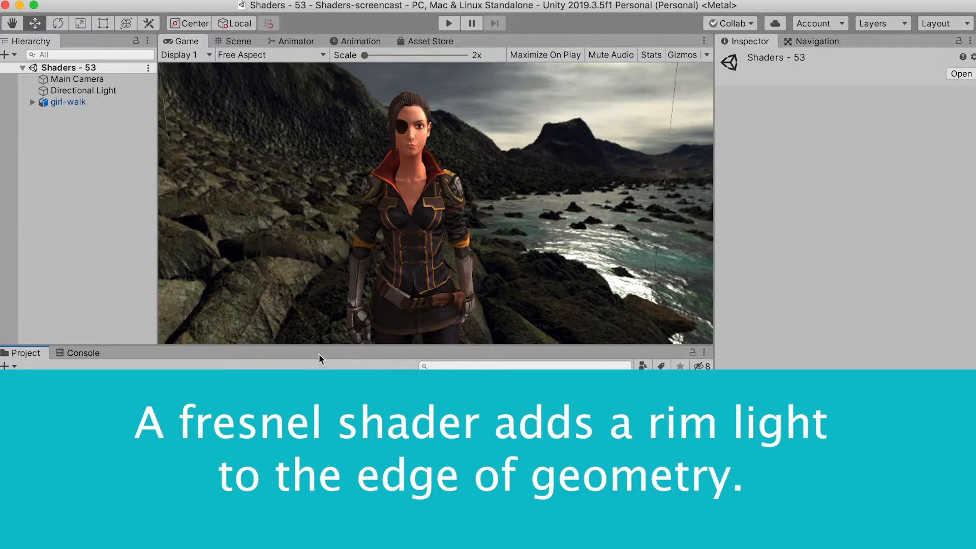
left_click(33, 103)
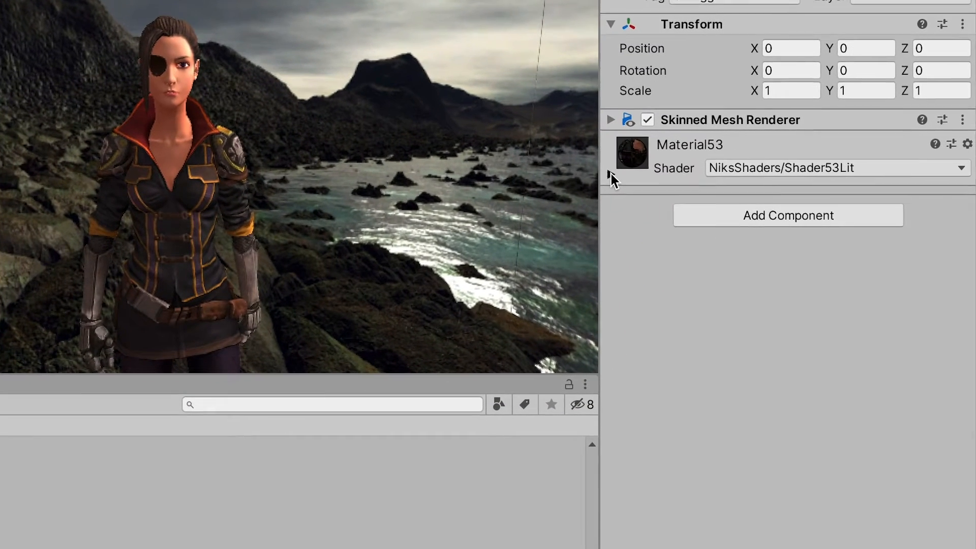
left_click(611, 175)
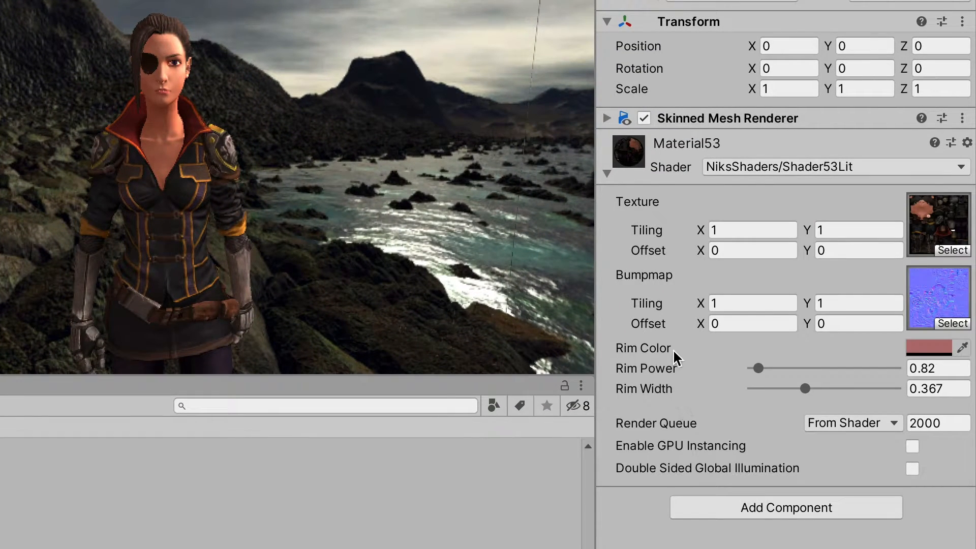
mouse_move(666, 377)
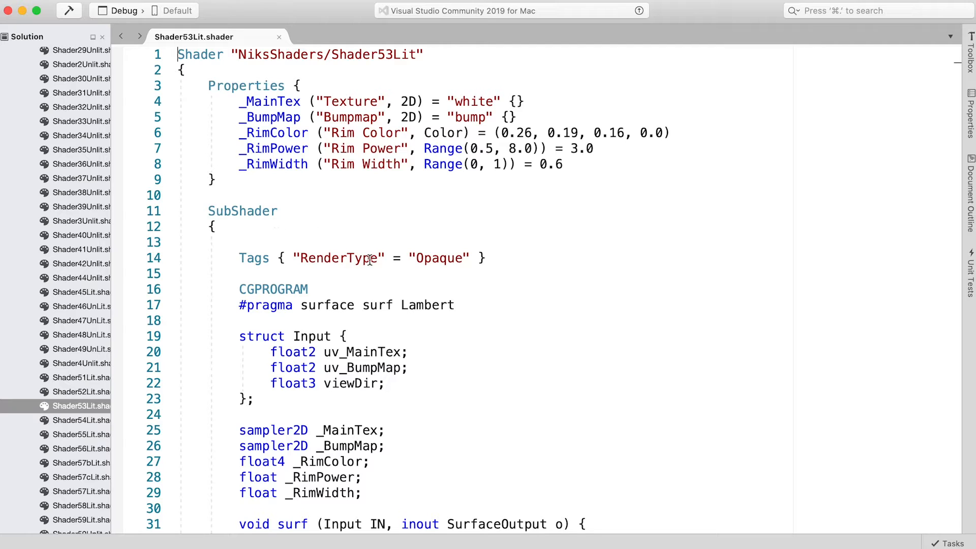
Scroll Shader53Lit.shader down to the surf function, which has no rim code yet.
scroll("down", 3)
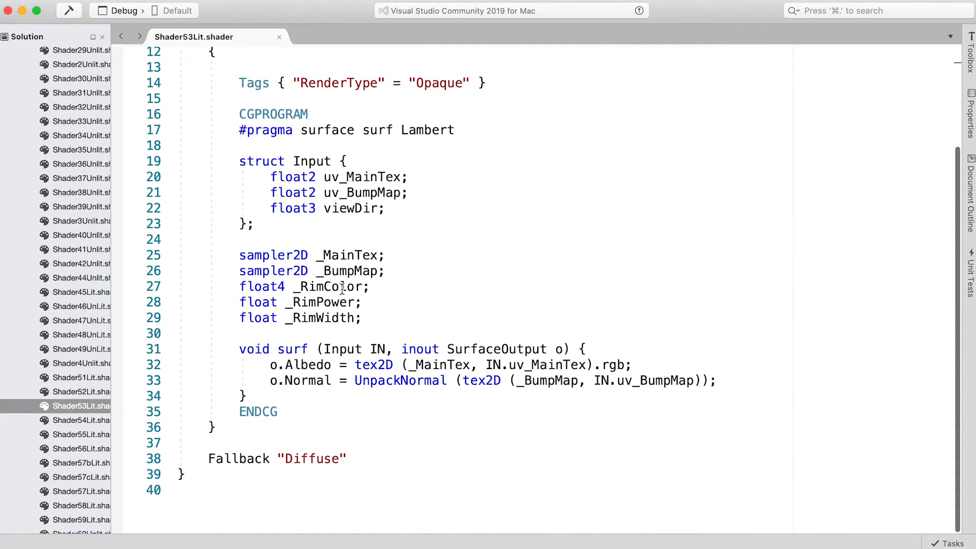
mouse_move(717, 369)
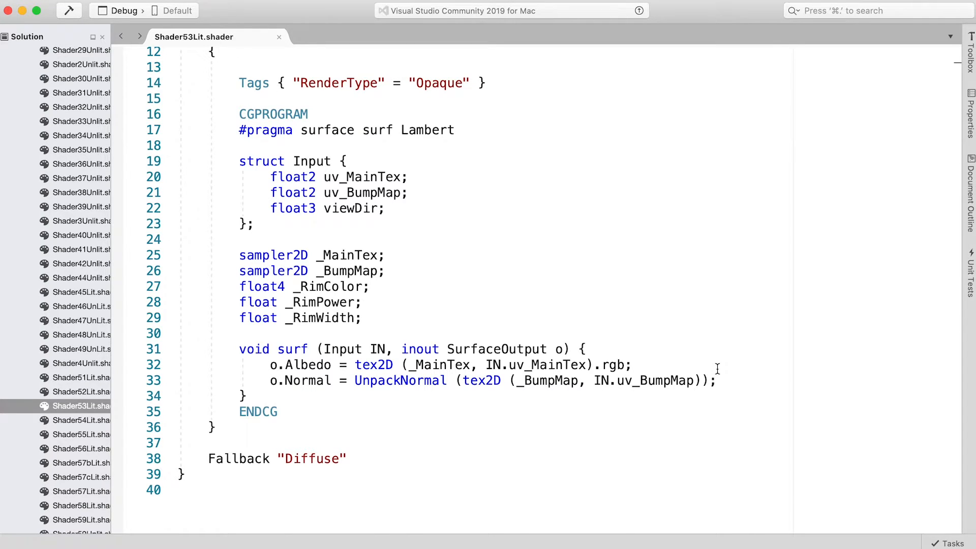
Add 'float rim = max(0.0, _RimWidth - saturate(dot(o.Normal, normalize(IN.viewDir))));' below o.Normal.
type("float rim =")
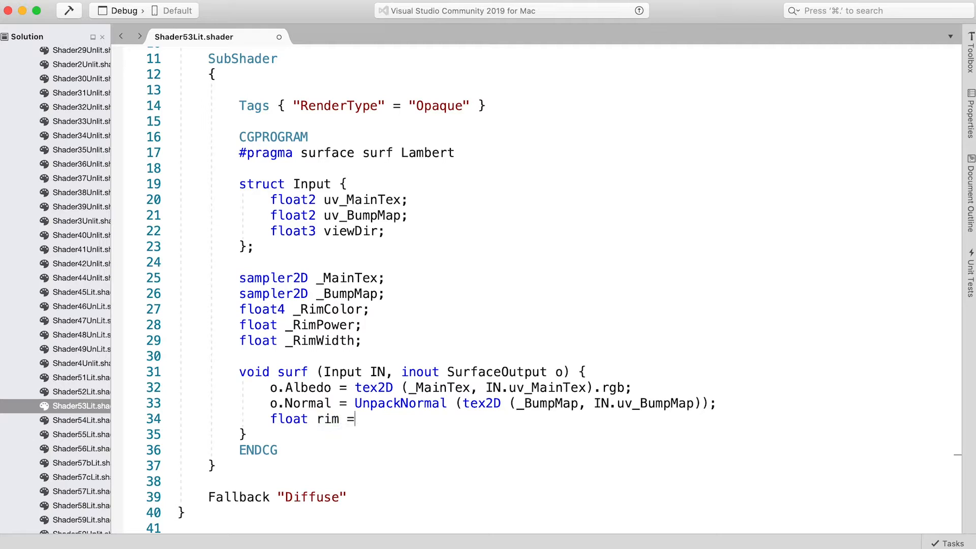
type("max(0.0, _Rim)")
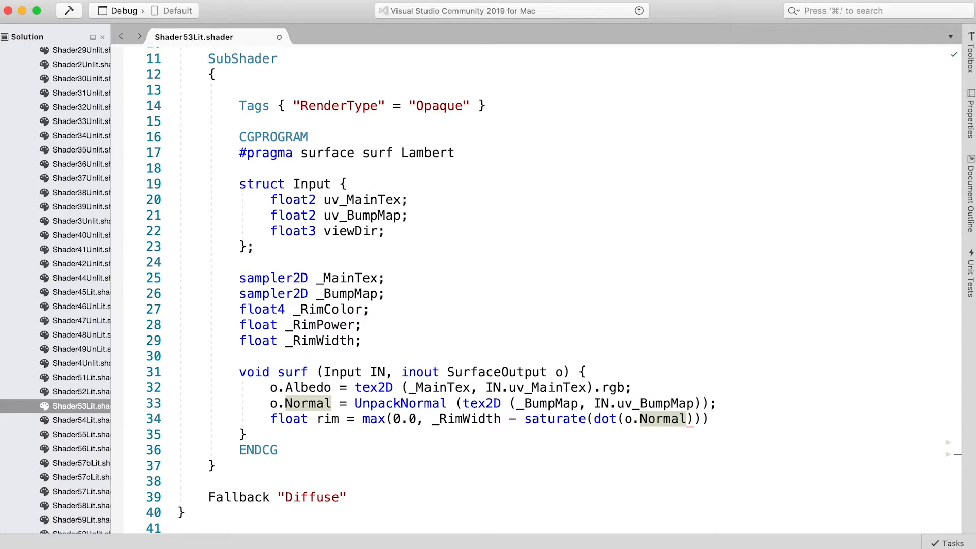
type(", normalize(IN.")
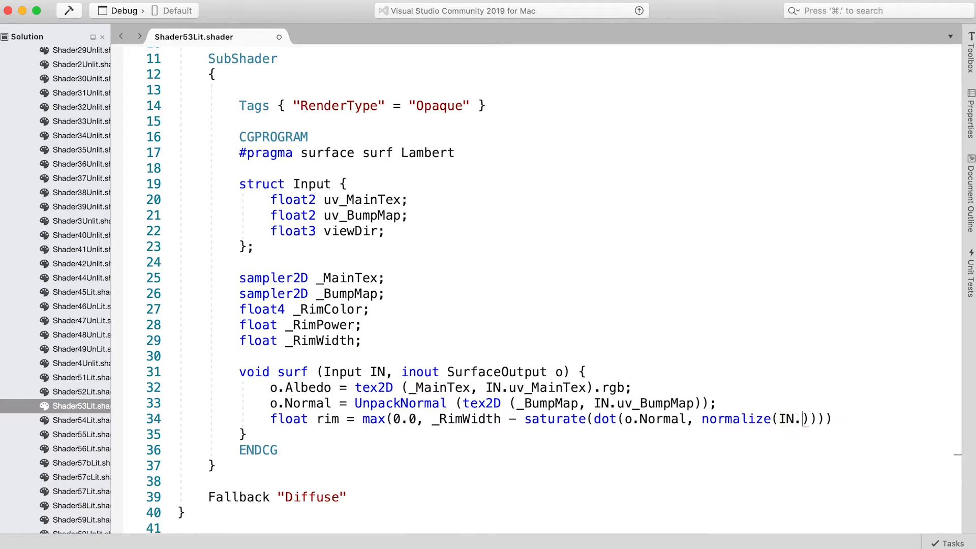
type("viewDir")
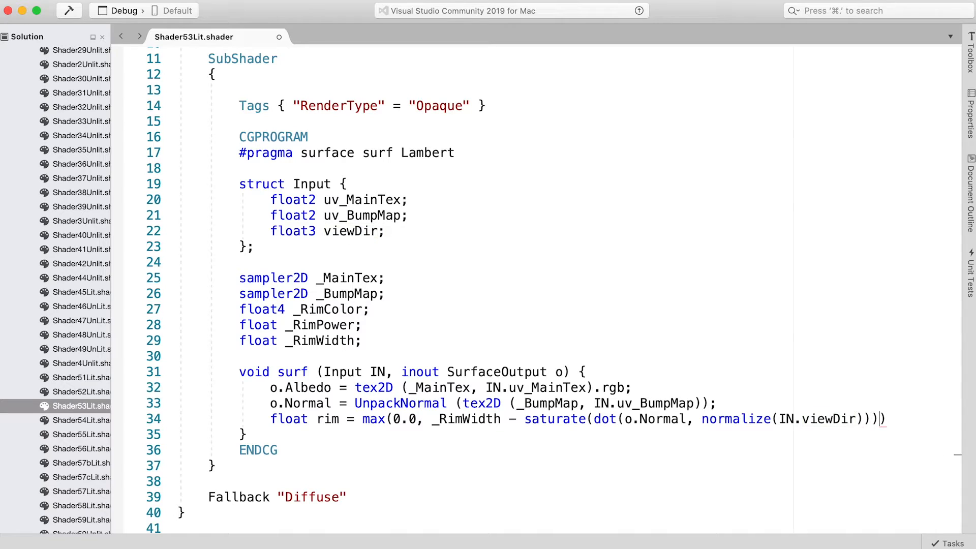
type(");")
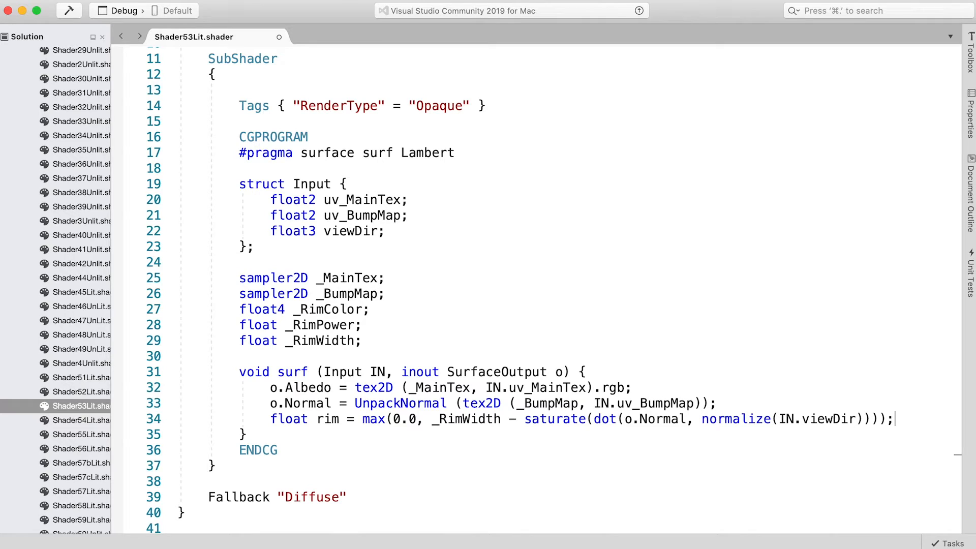
Add 'o.Emission = _RimColor.rgb * pow(rim, _RimPower)' below the rim line.
key("Return")
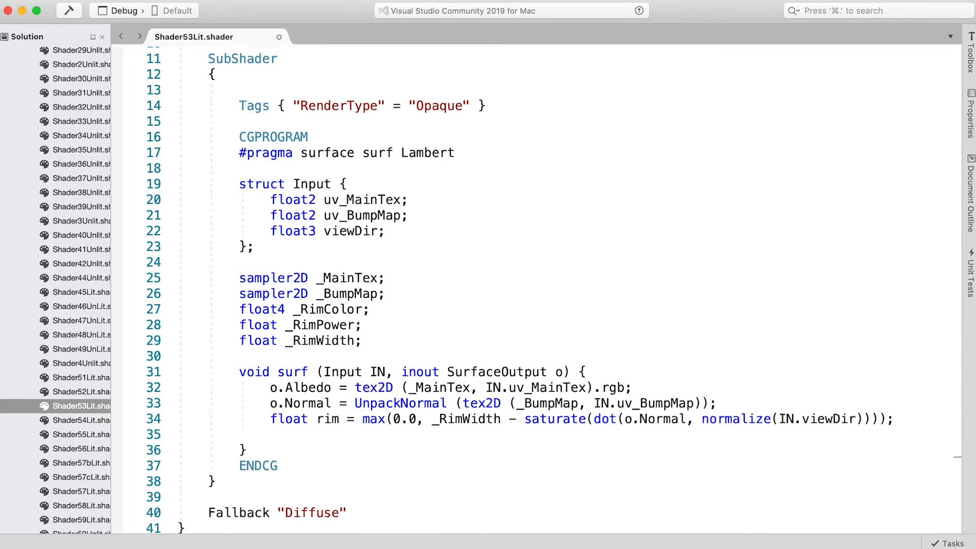
type("o.Emission = _RimColor")
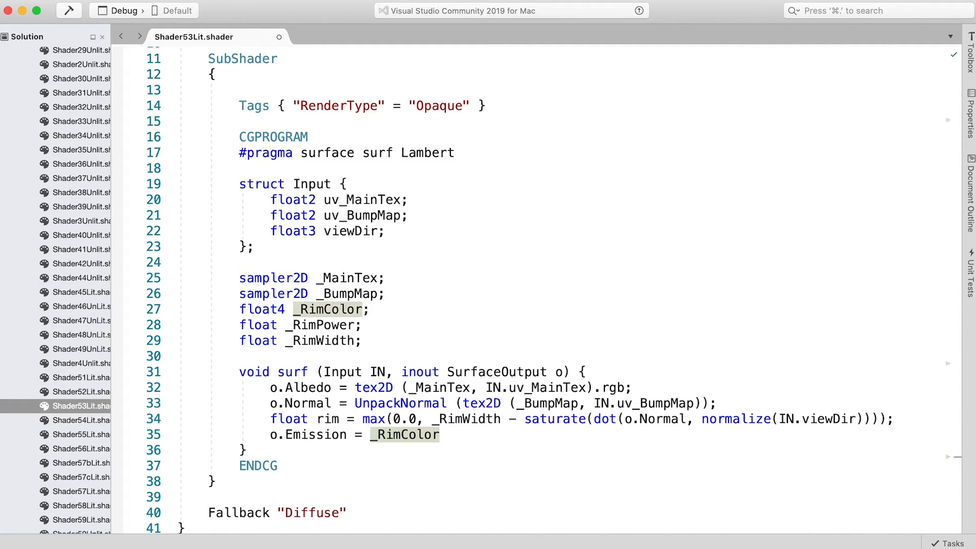
type(".rgb * pow(")
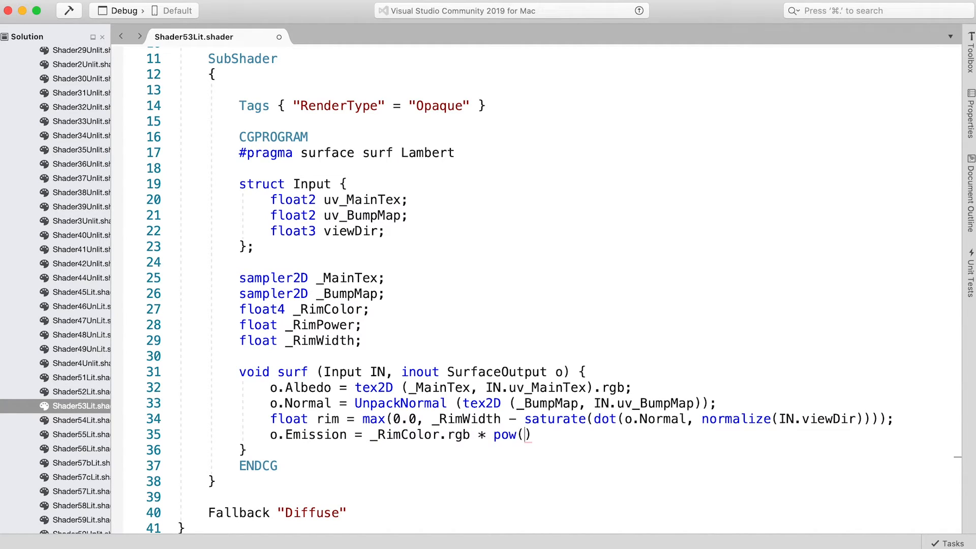
type("rim, _RimPower")
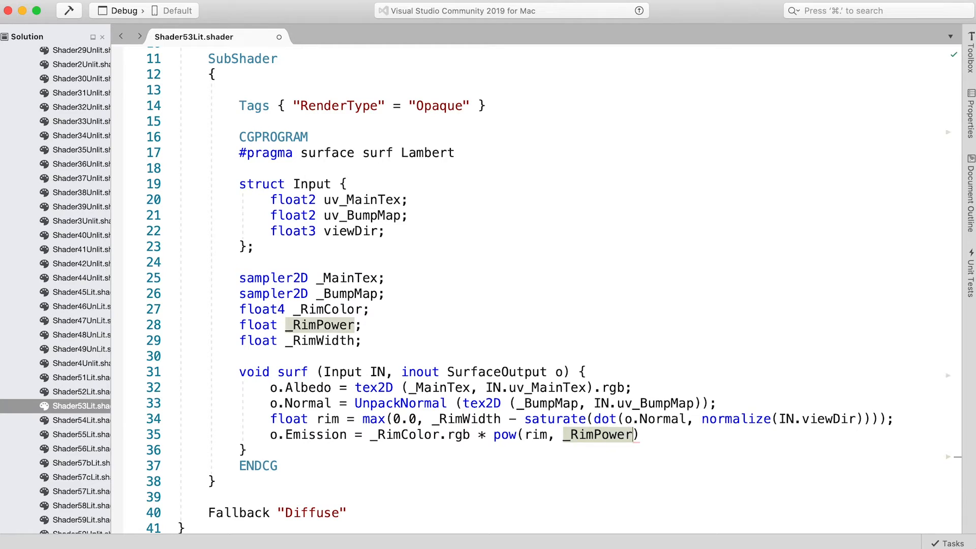